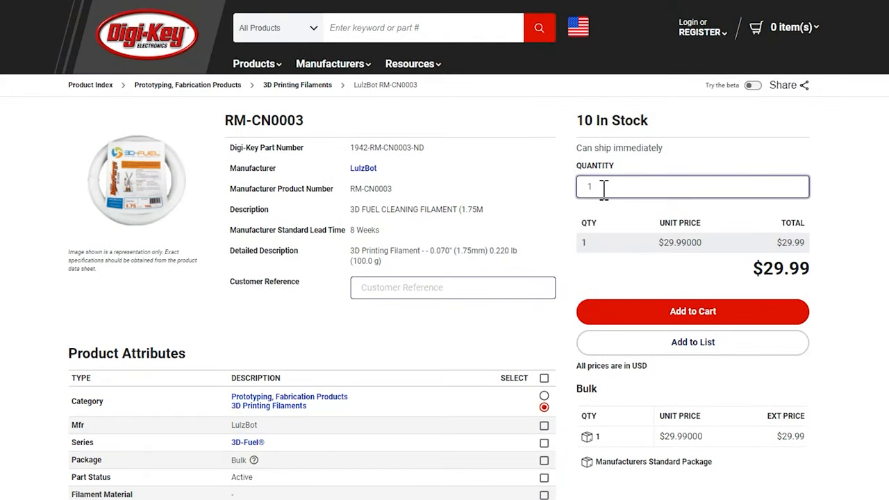
pyautogui.moveTo(691, 311)
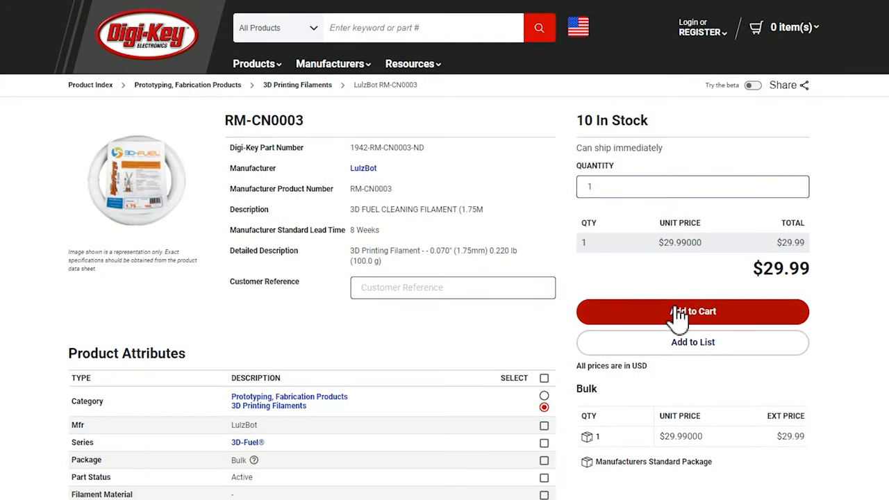
# Add one LulzBot RM-CN0003 3D Fuel cleaning filament to the cart, subtotal $29.99
pyautogui.click(692, 311)
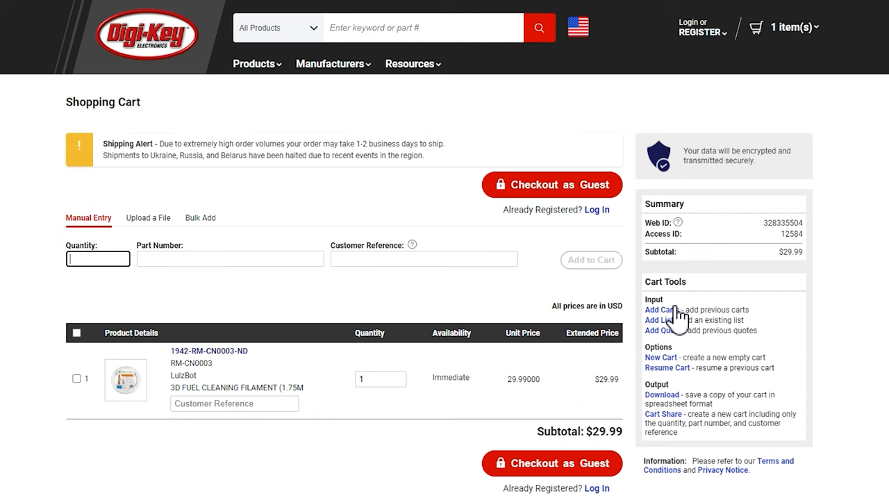